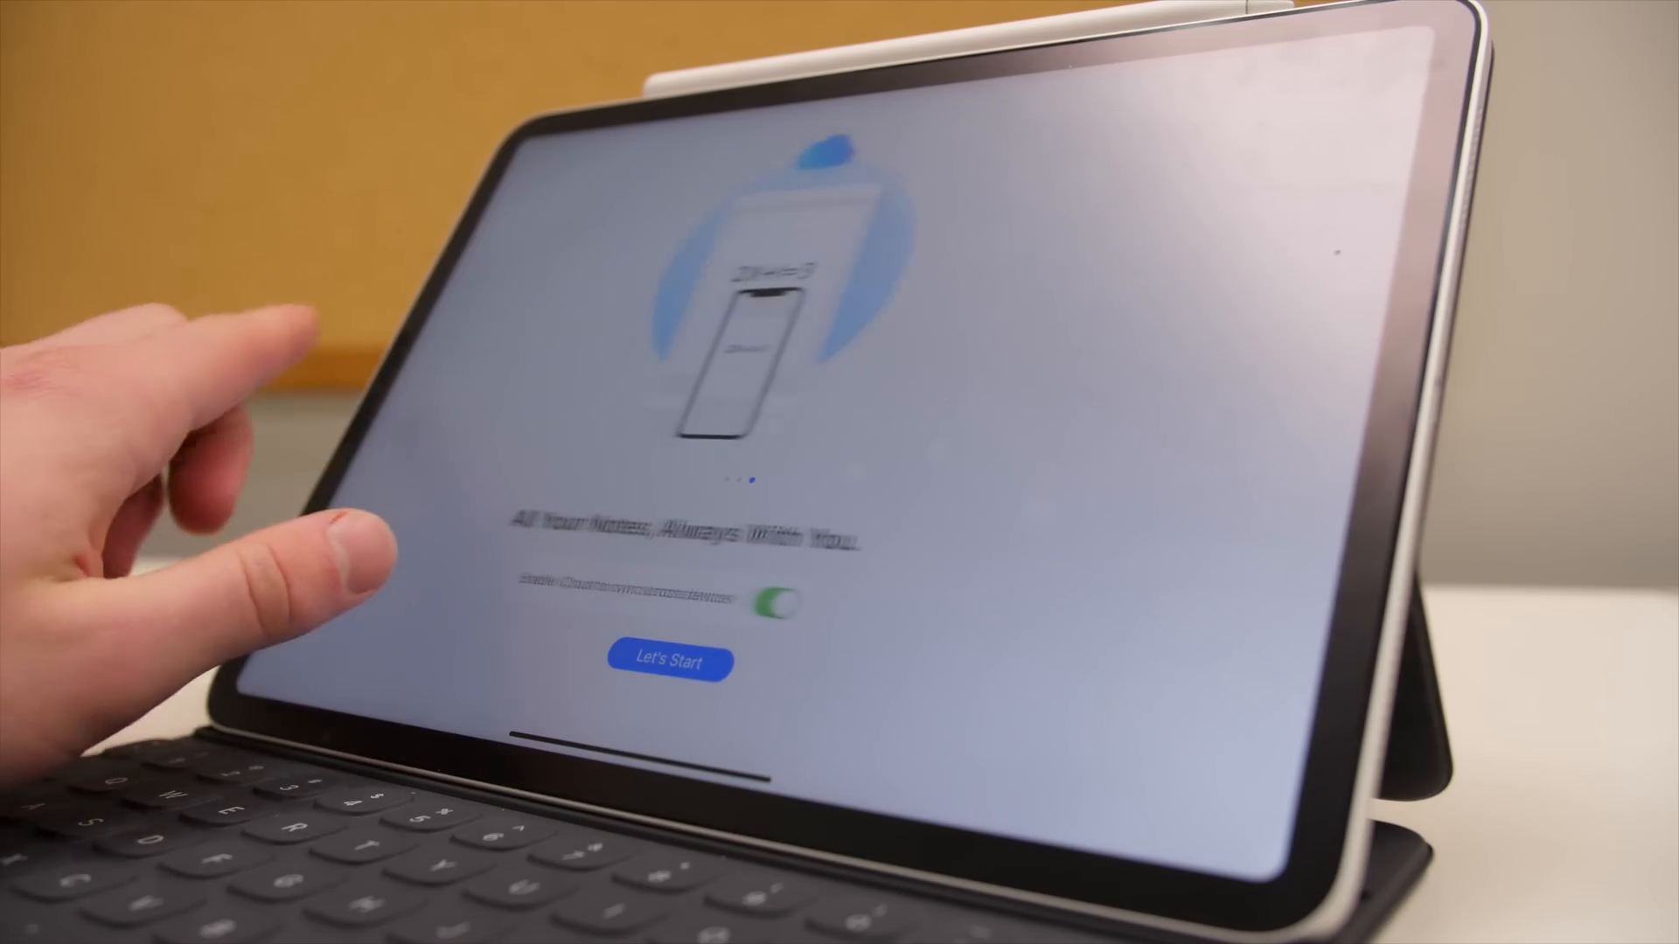
Dismiss the GoodNotes welcome screen to reach the name-sorted Documents library.
click(668, 662)
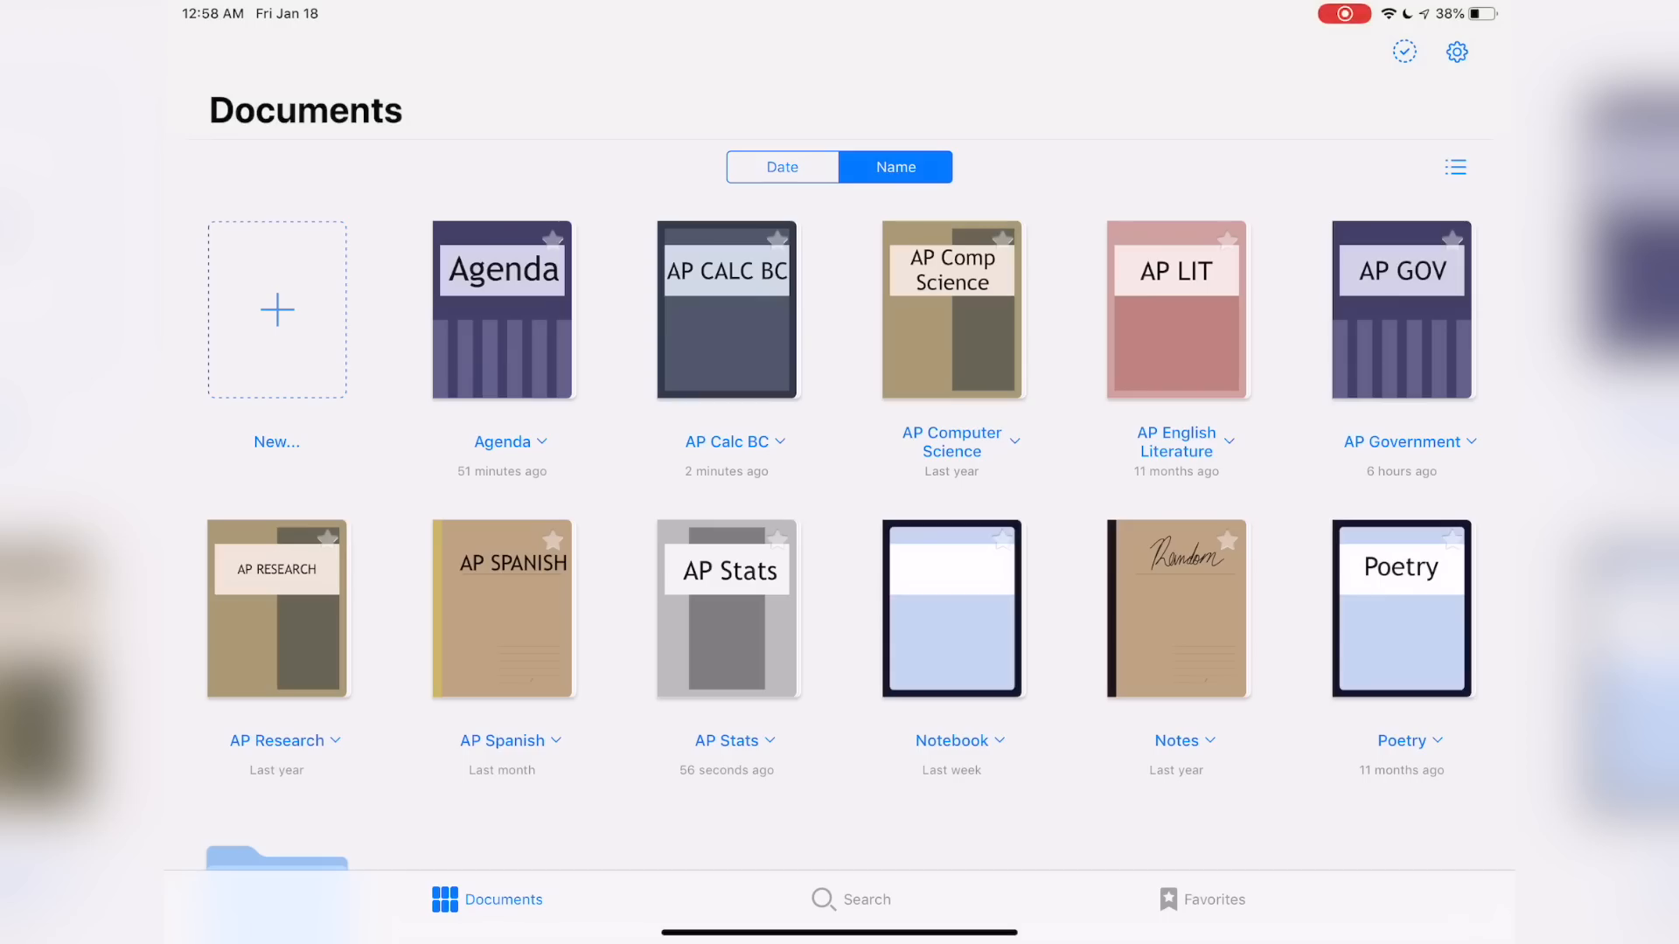
Switch the library to list view and scroll through the School folder's AP notebooks.
scroll(up, 3)
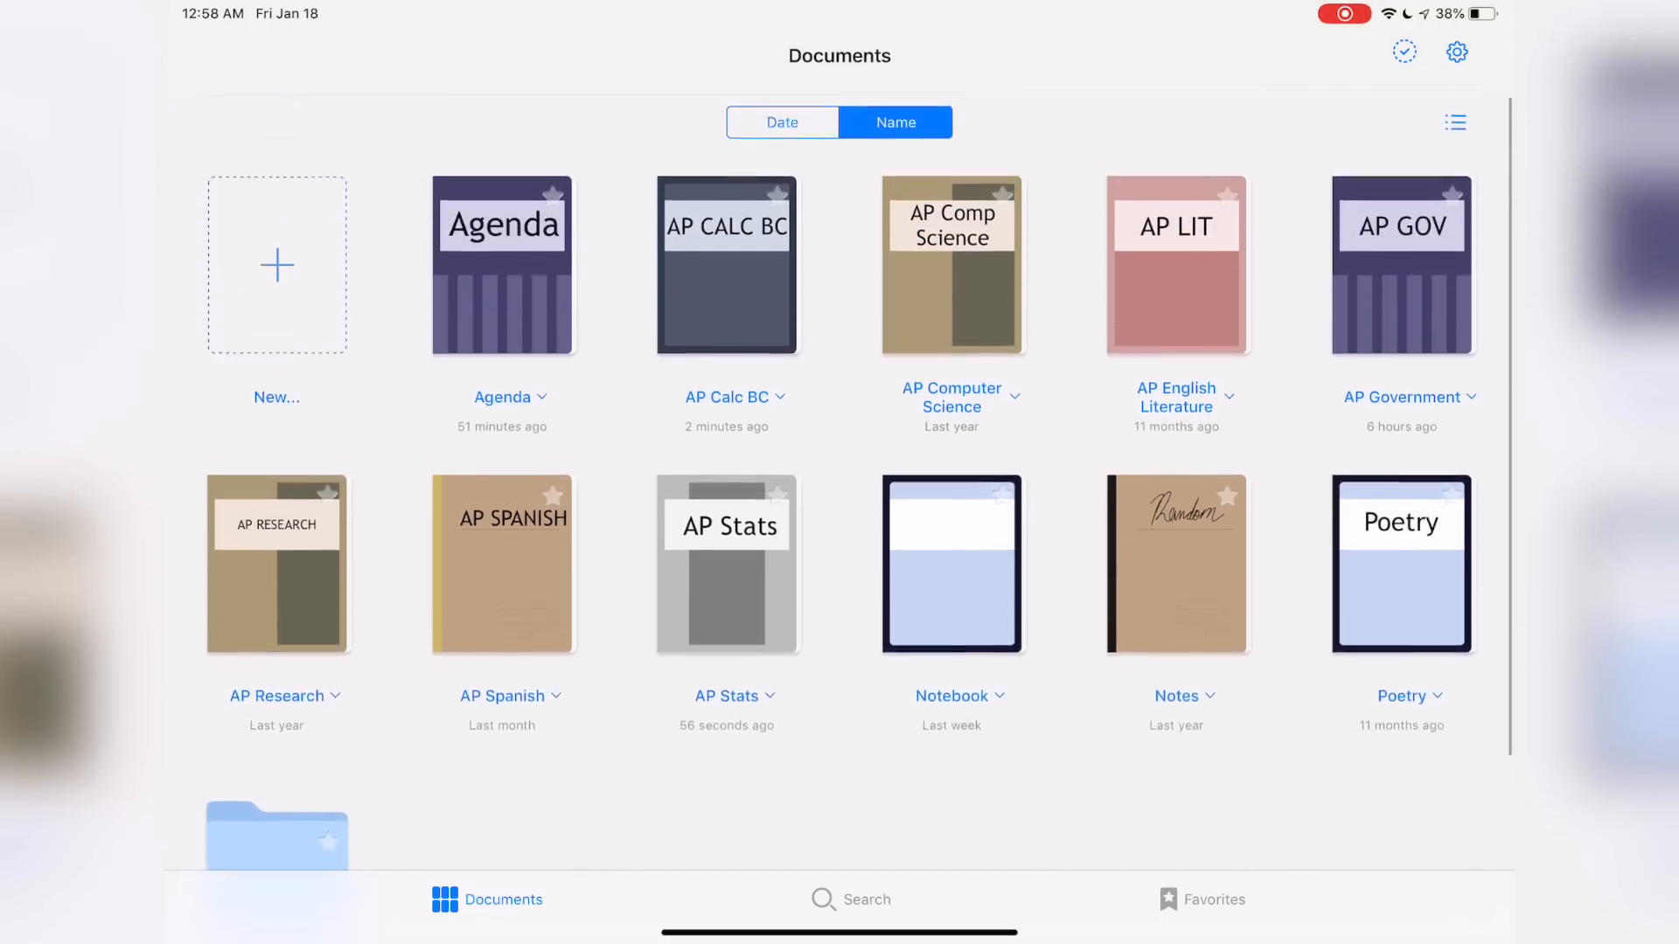
click(1455, 121)
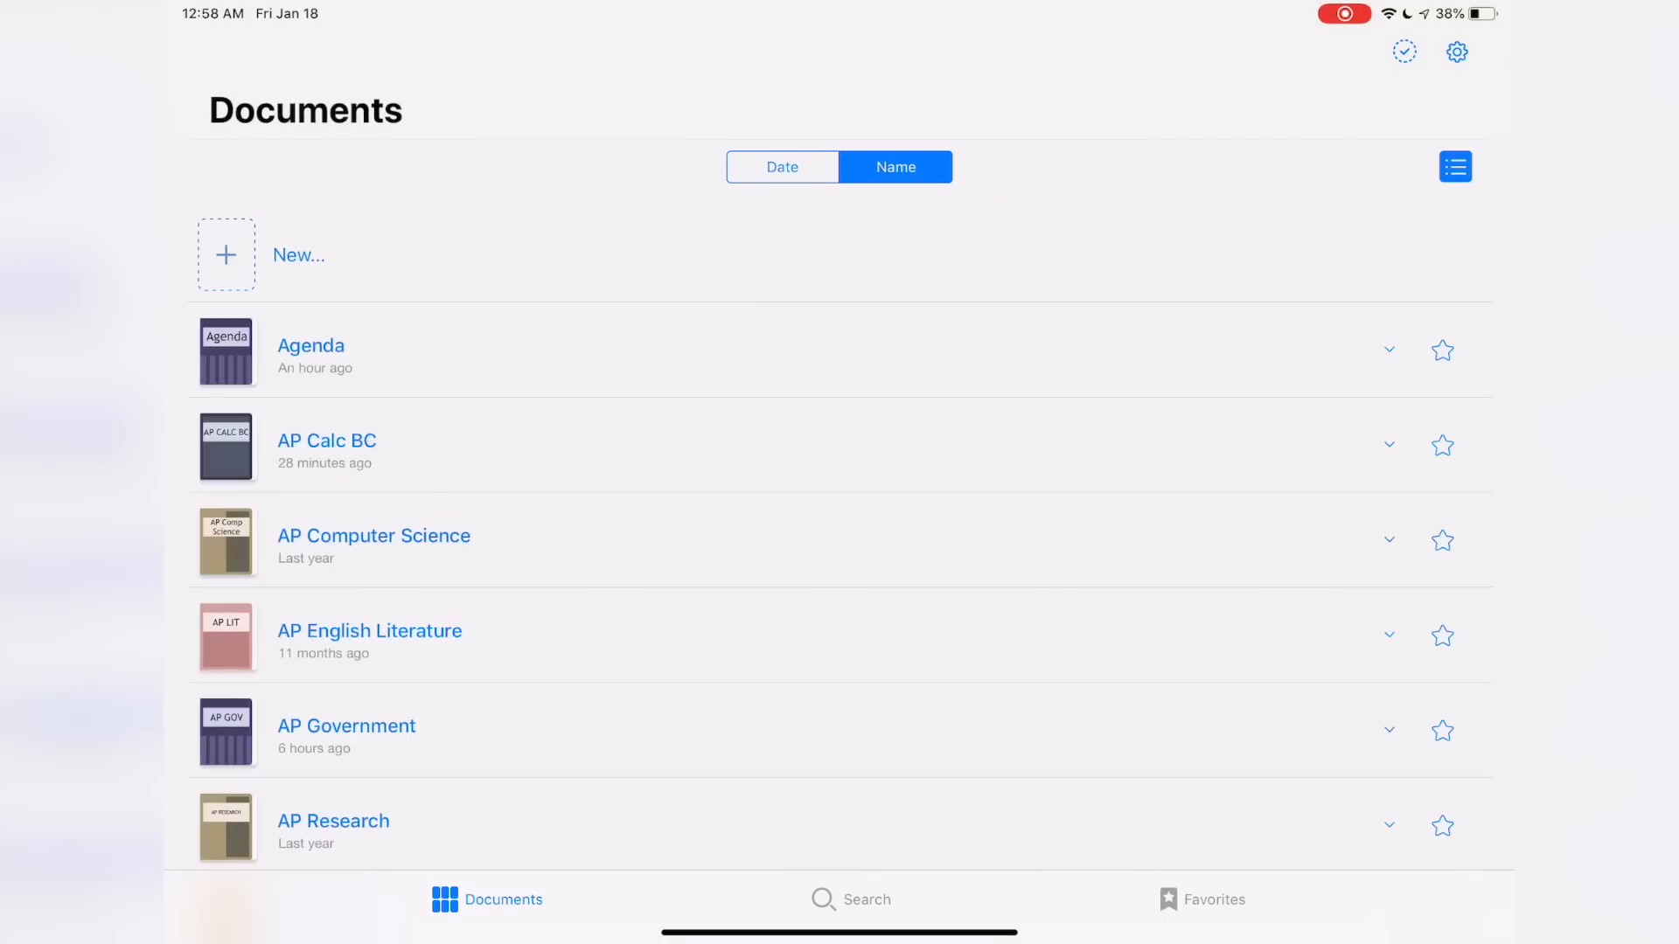
scroll(up, 3)
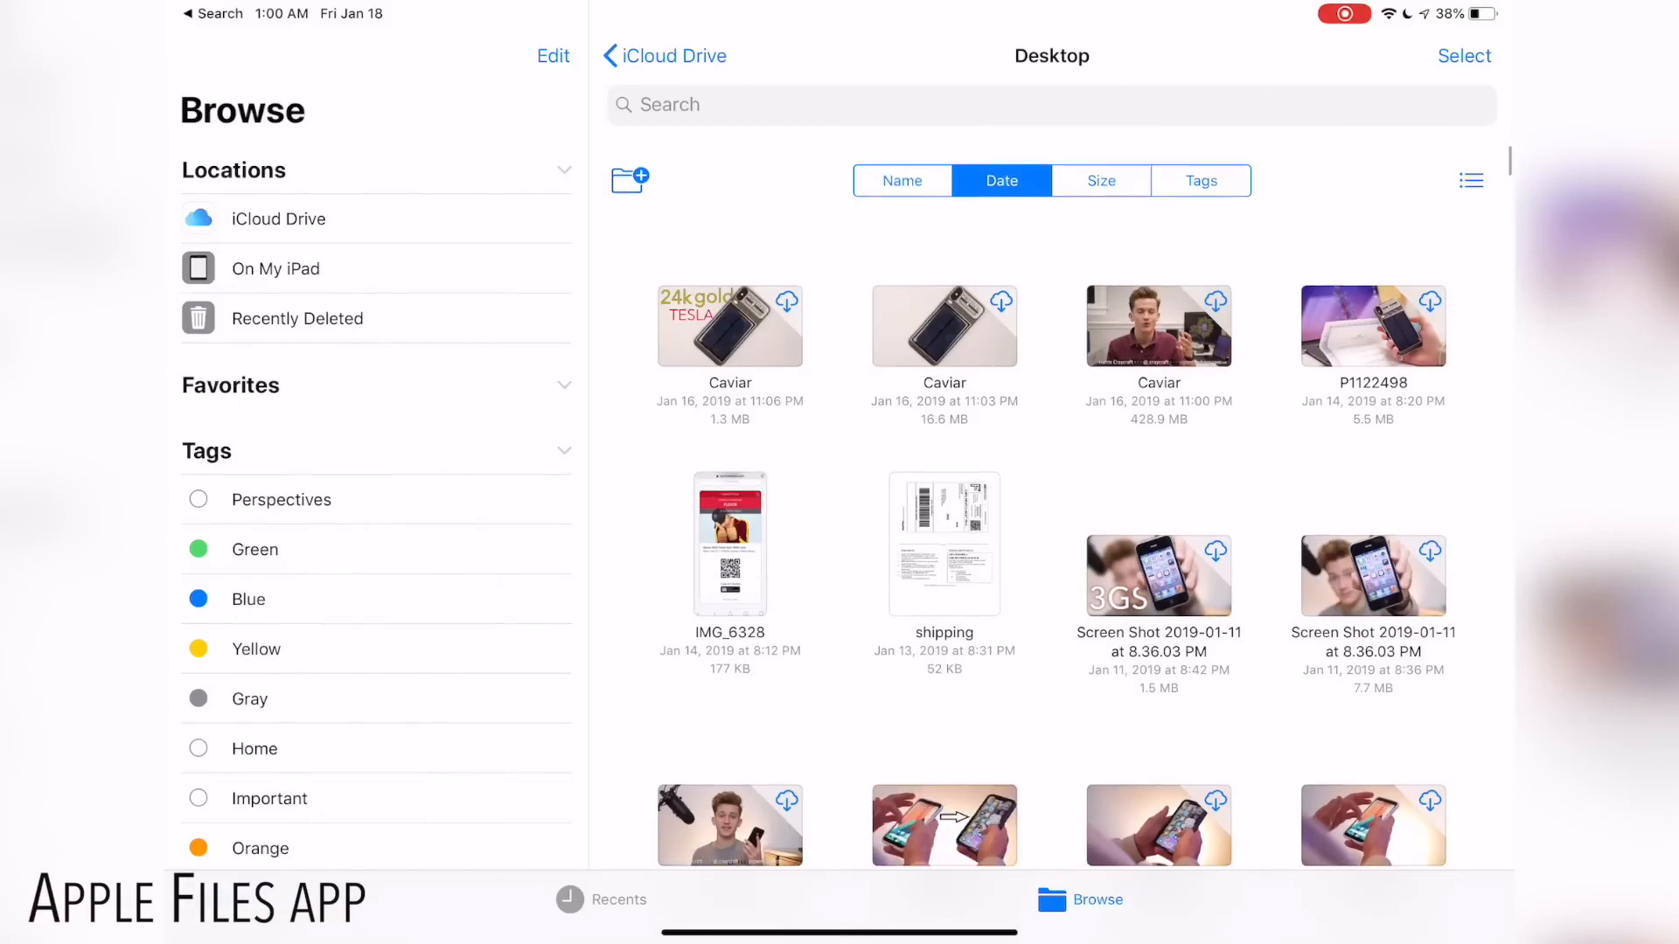
scroll(down, 3)
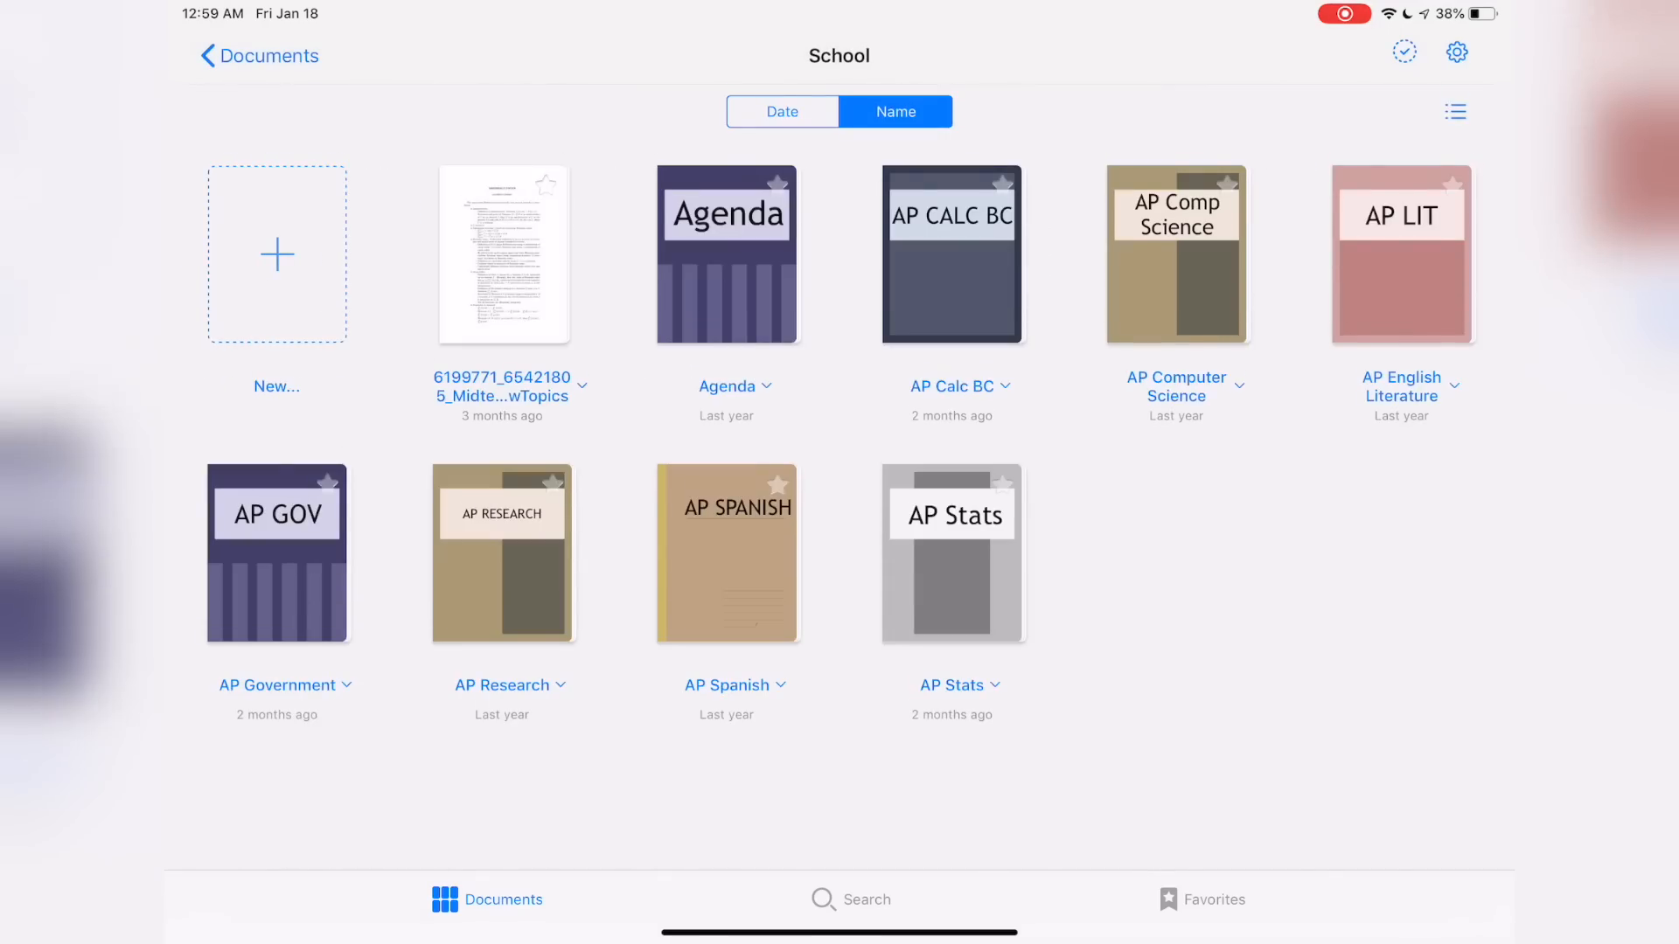
Return to Documents, preview the New... menu, then bring up search with recent documents.
click(257, 54)
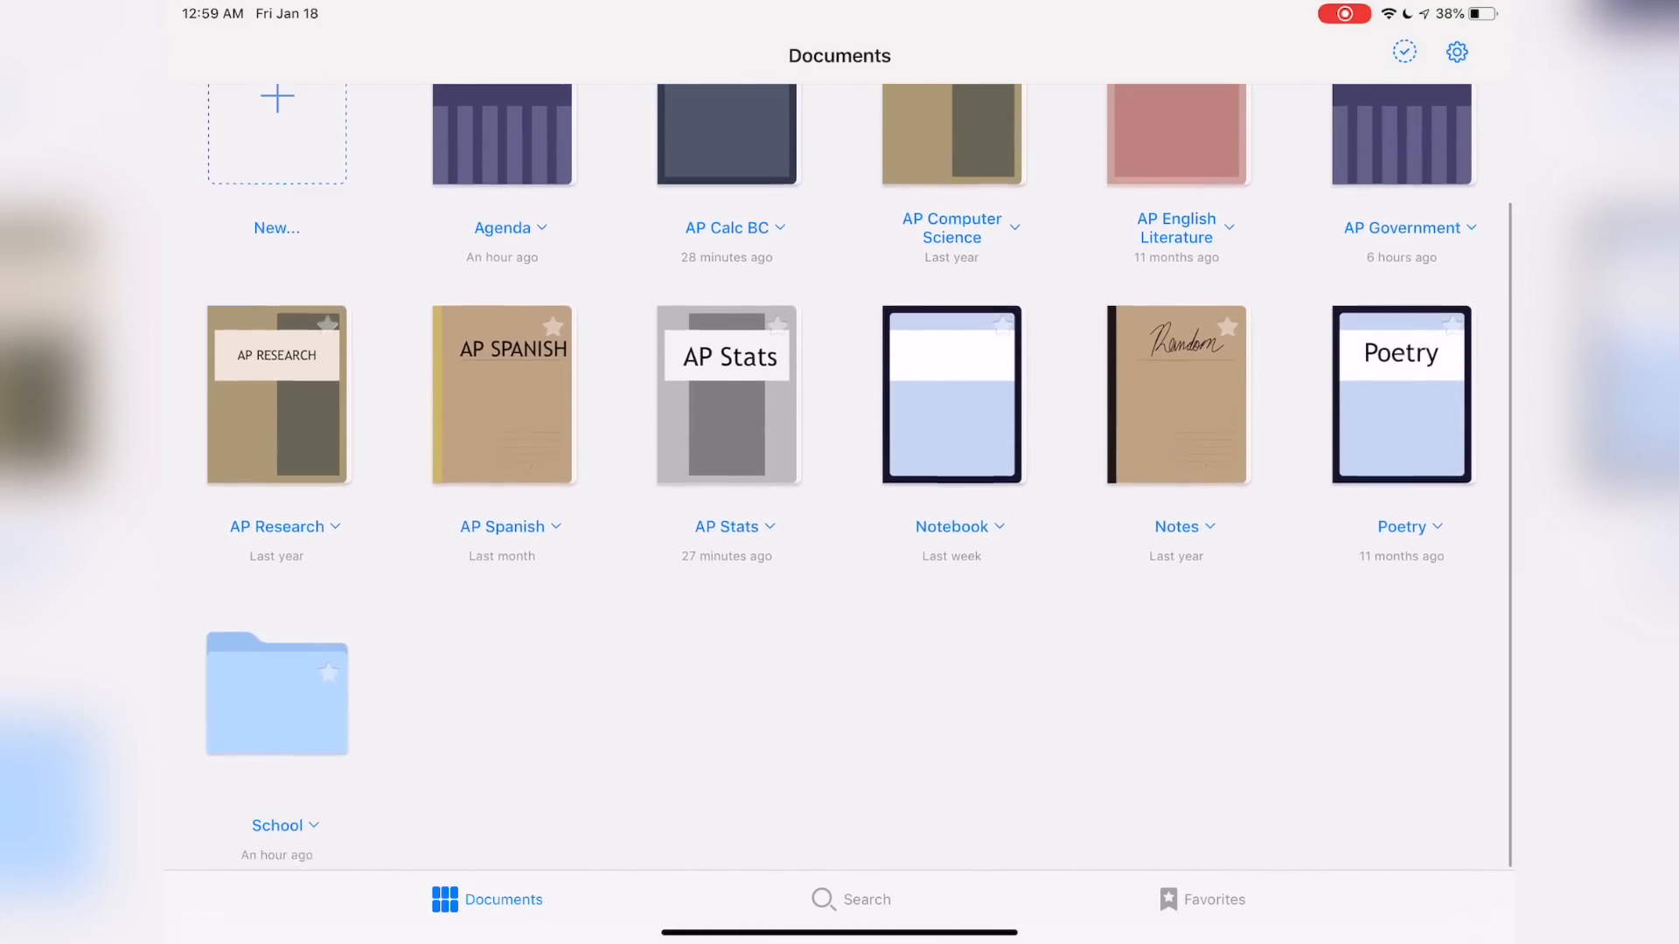
click(276, 126)
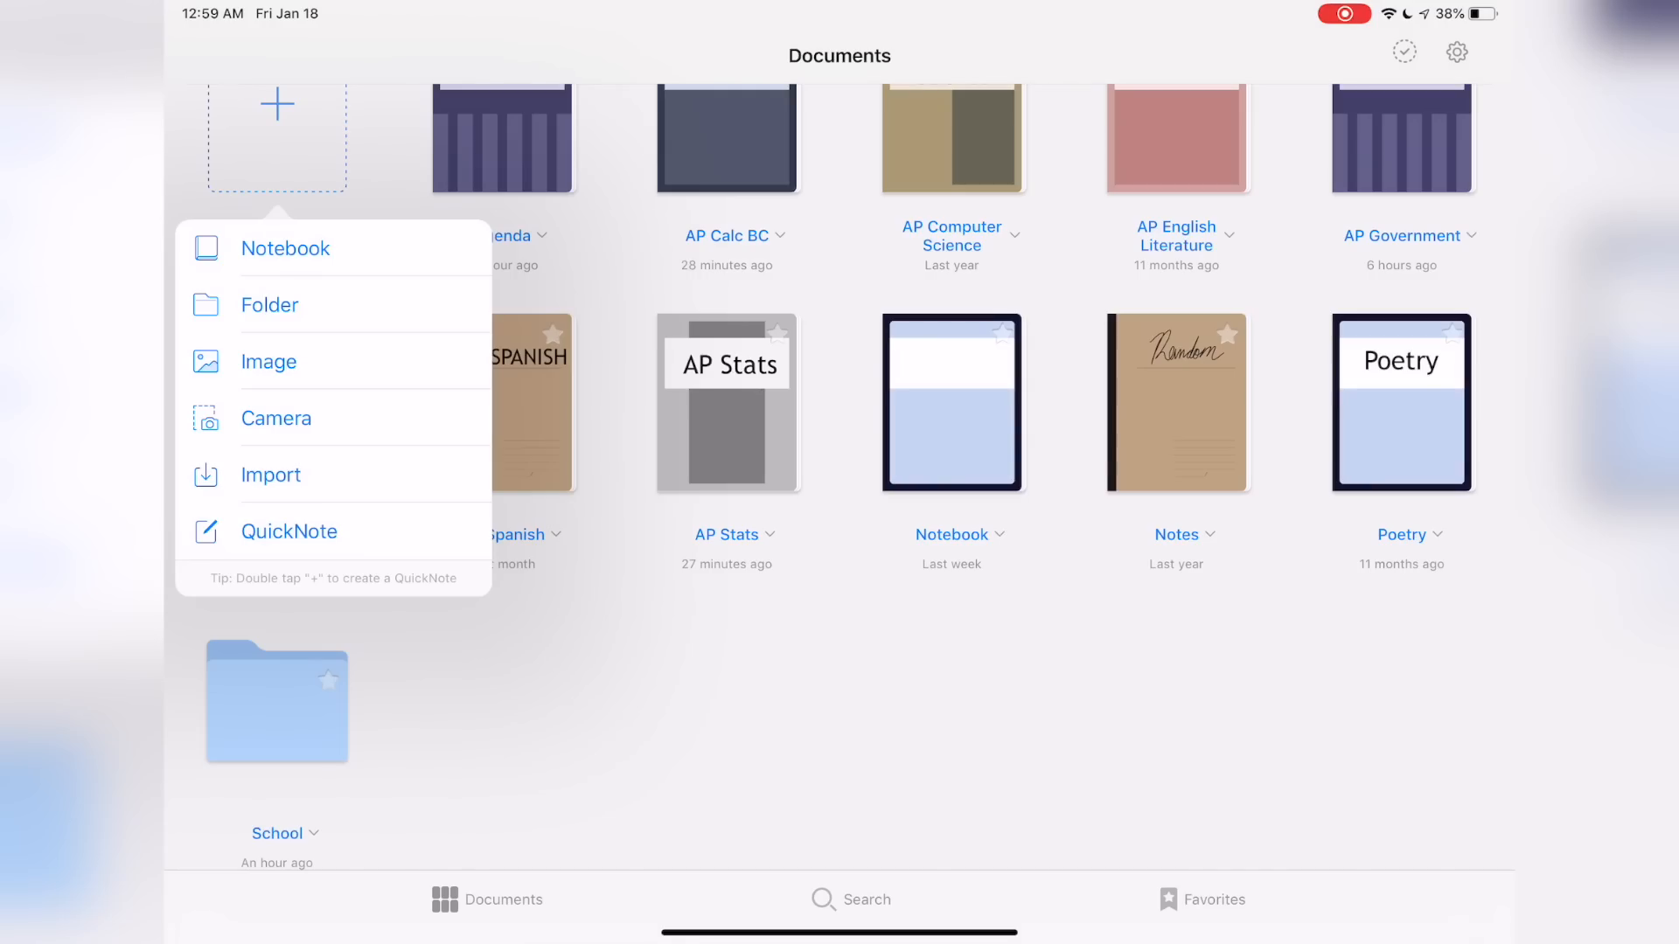
click(851, 899)
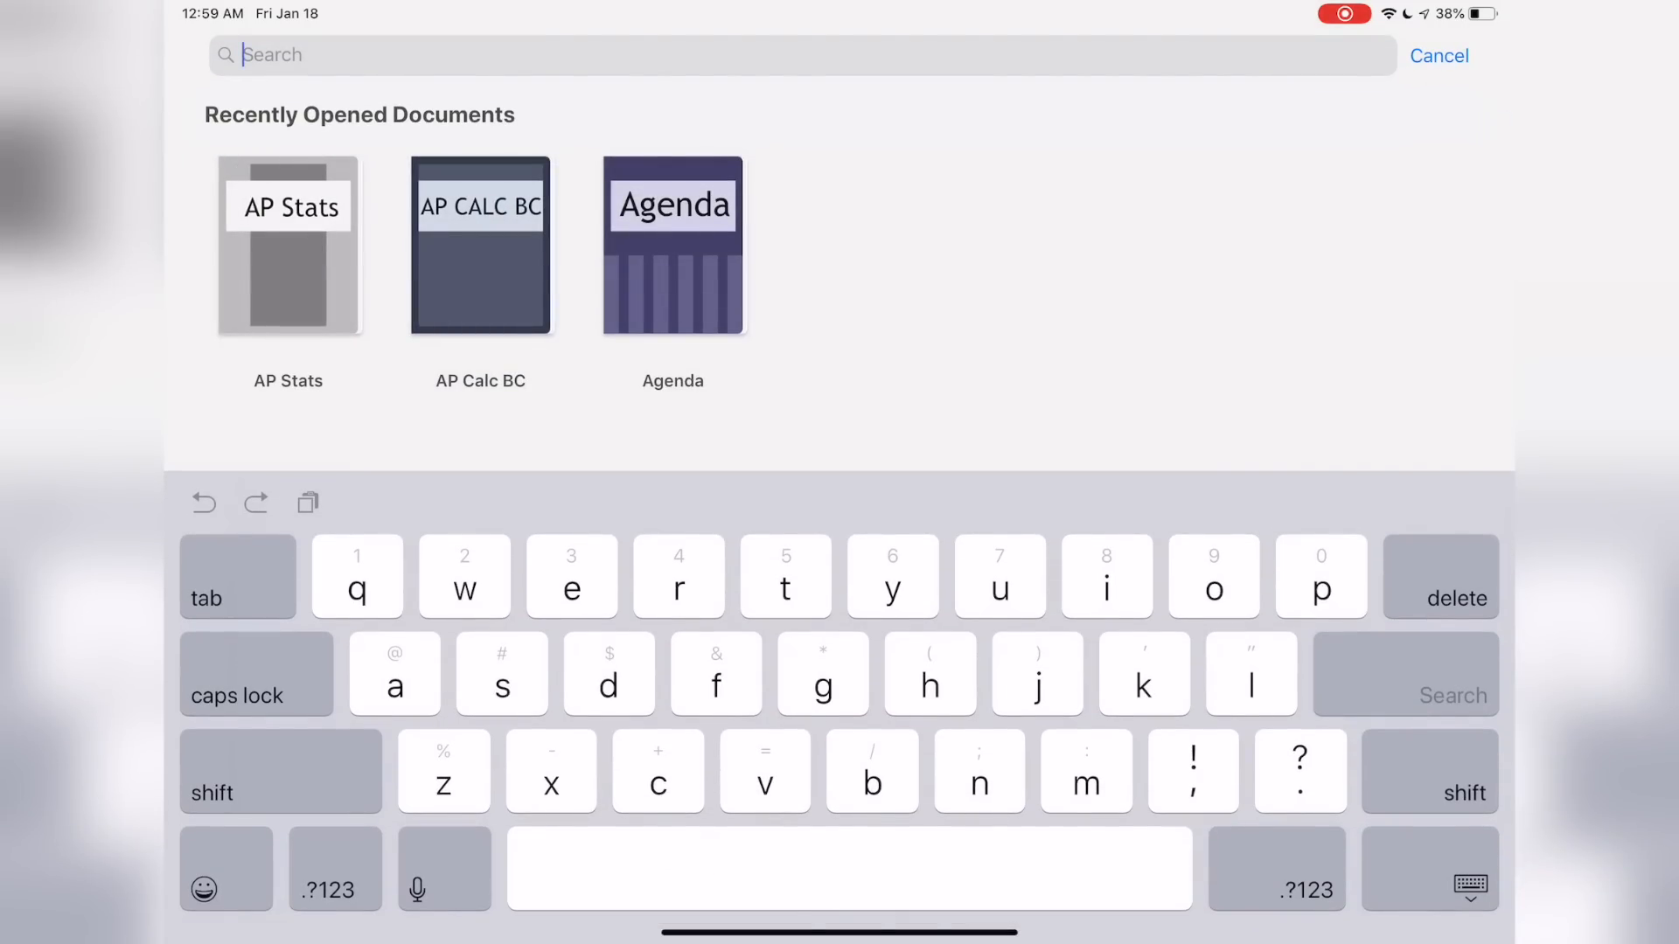
Search handwritten notes for 'coeff'.
text(coeff)
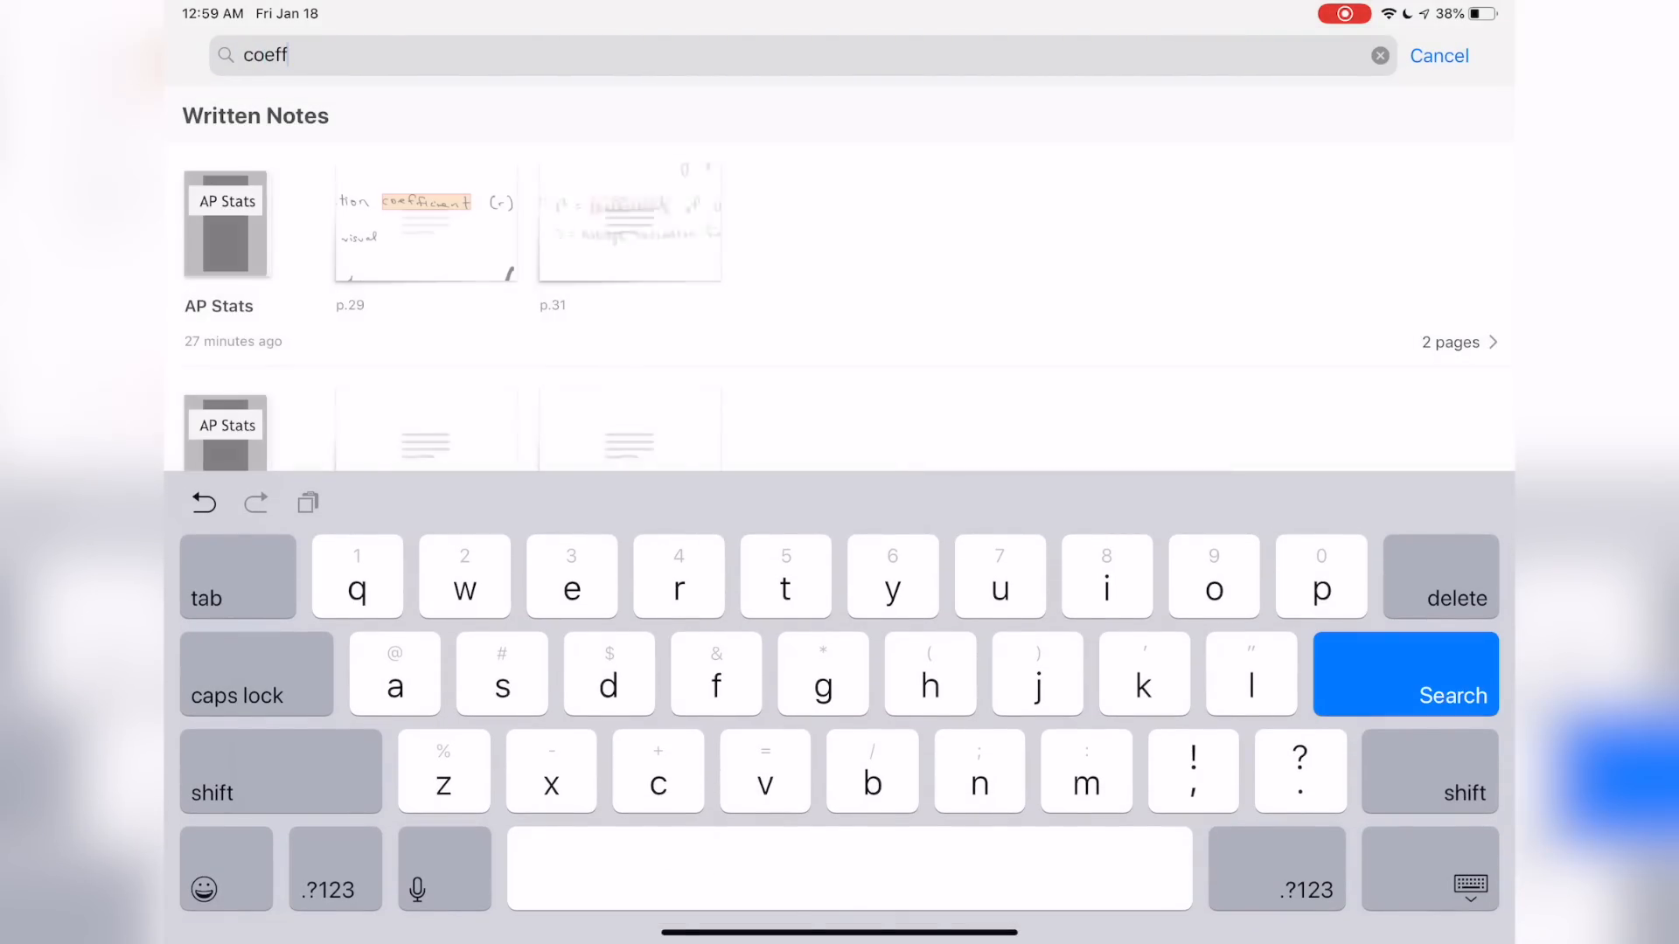
click(1405, 696)
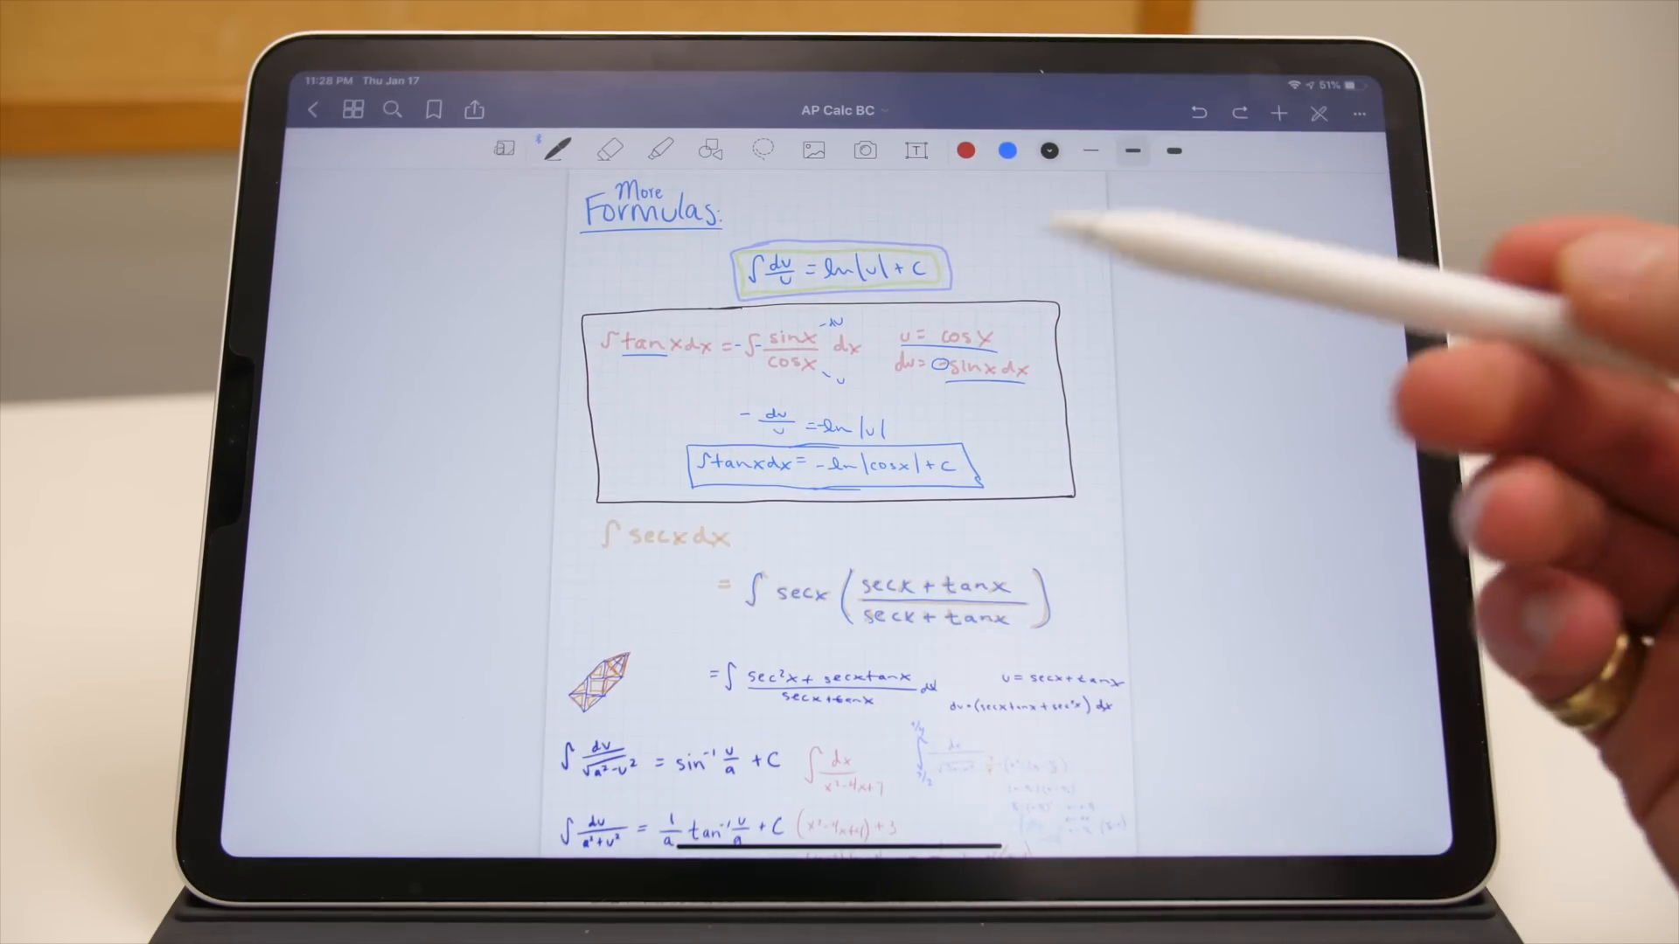
mouse_move(1285, 267)
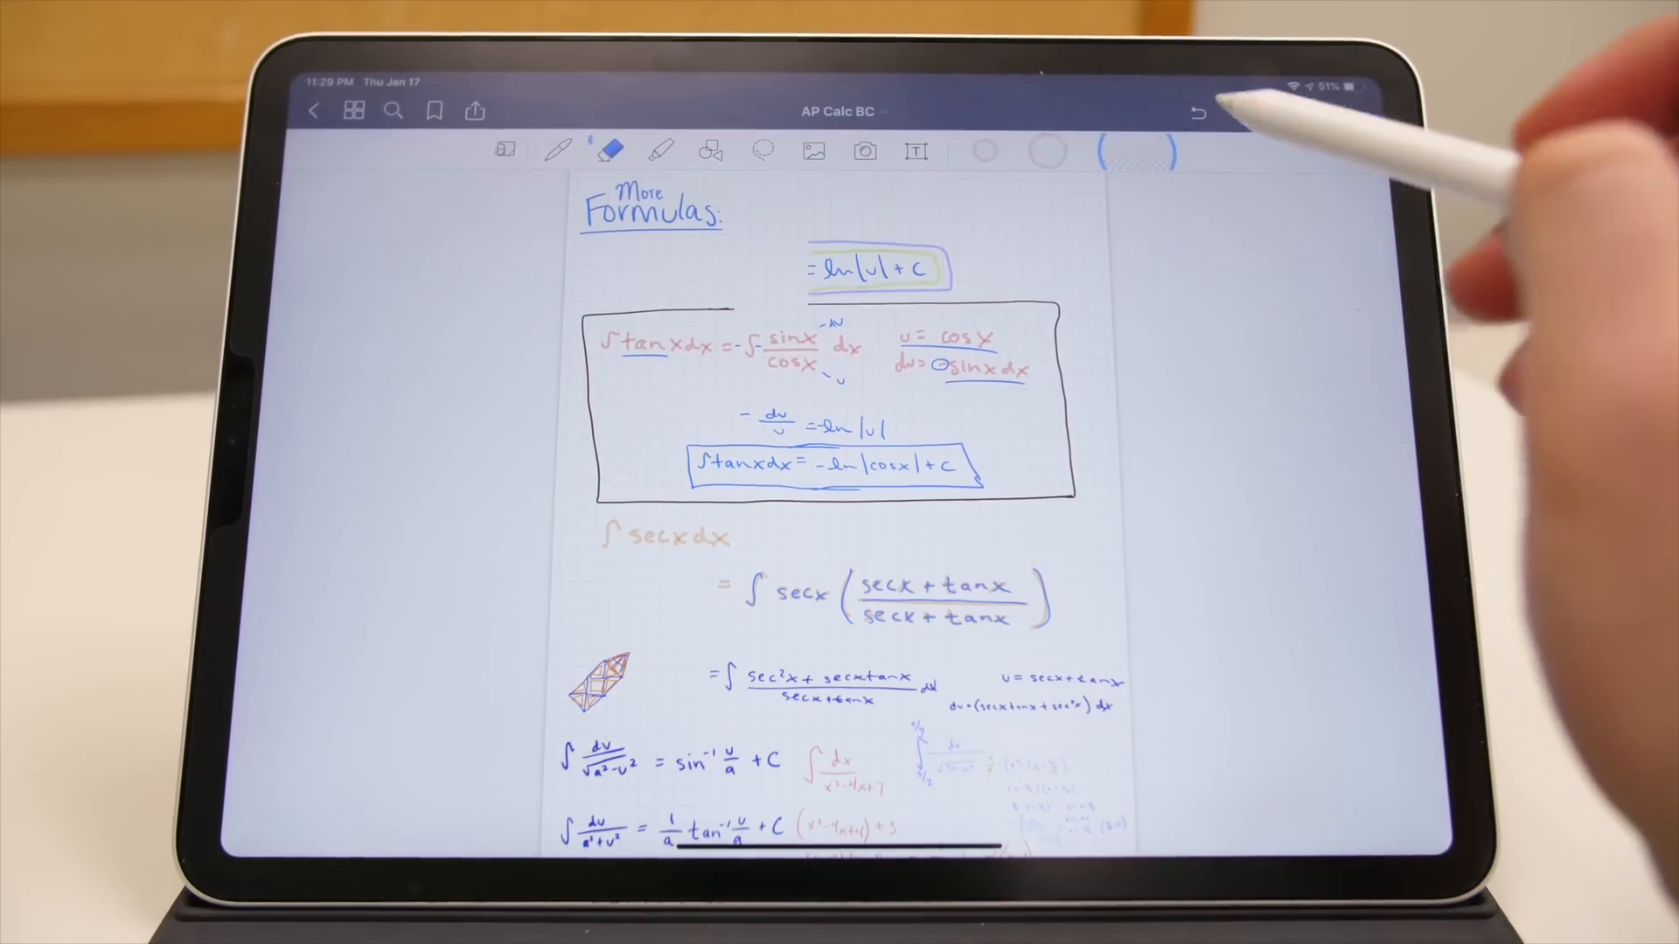
click(1198, 111)
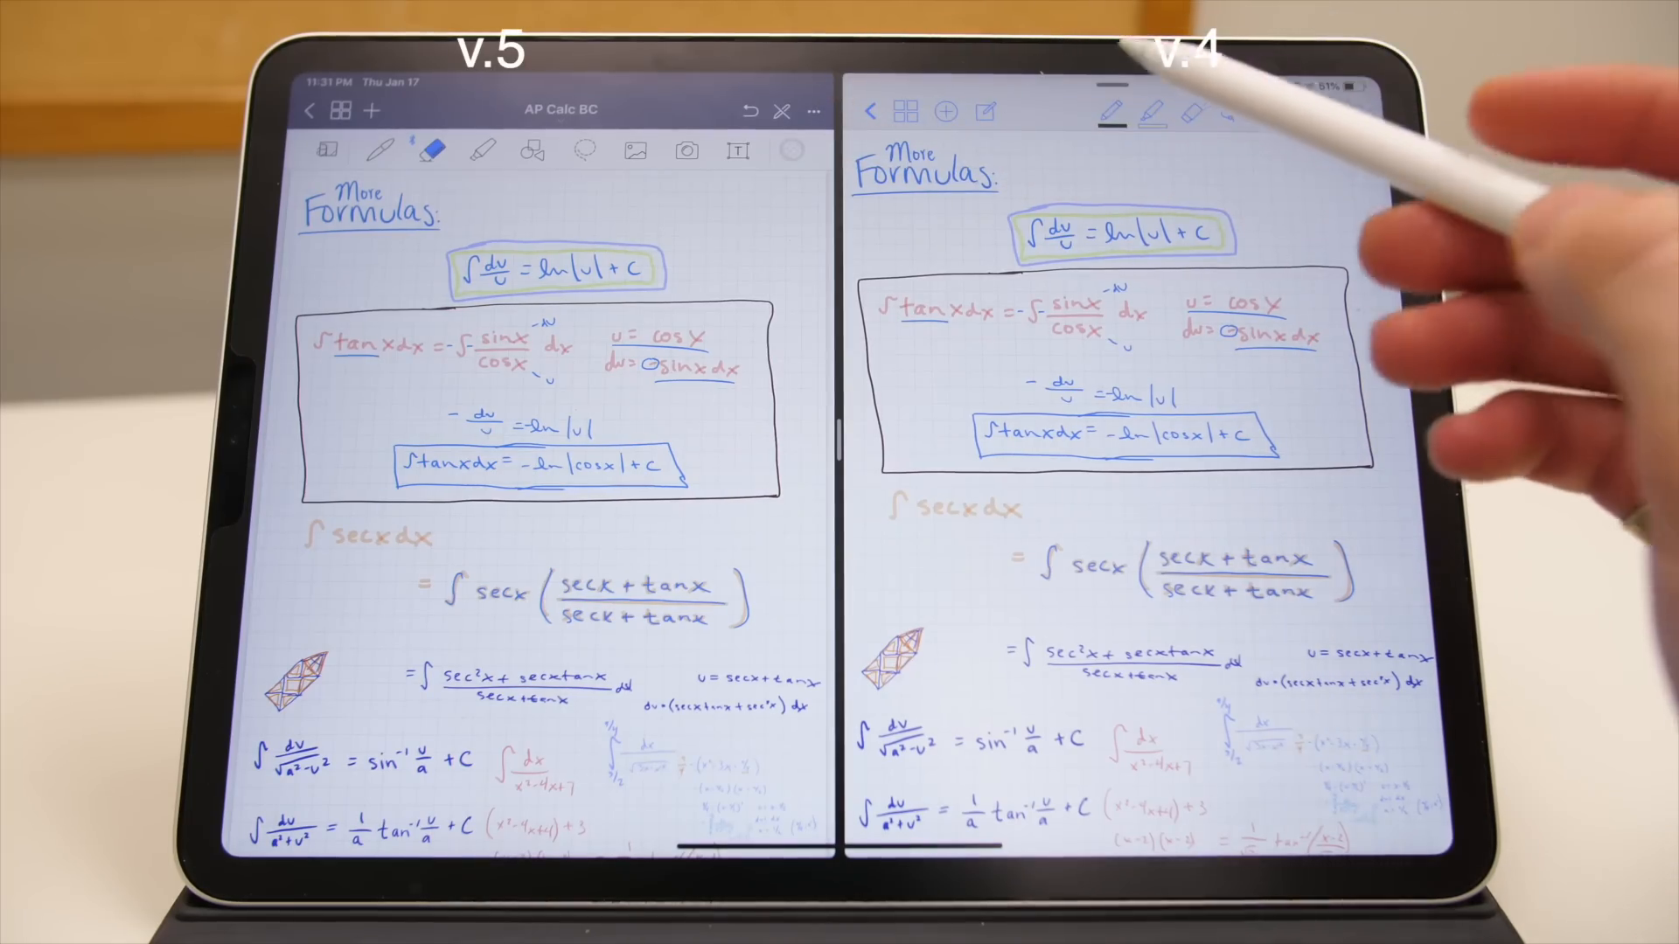
Put GoodNotes 4's notebook into edit mode and open its Fountain Pen style options.
click(872, 111)
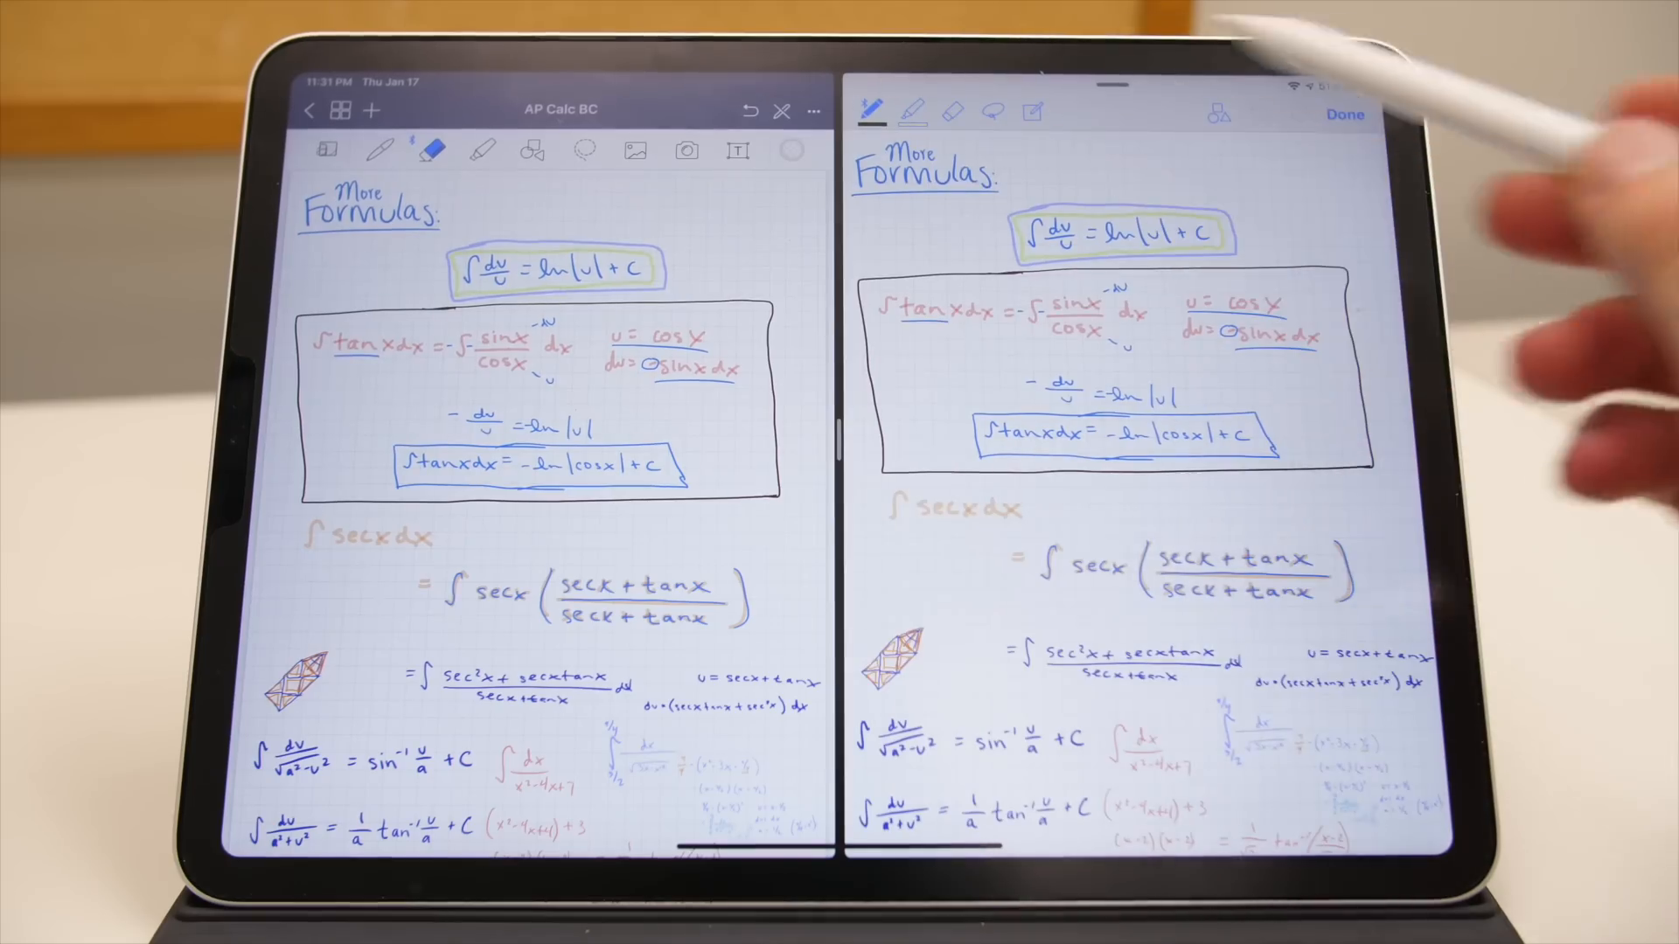
click(1344, 111)
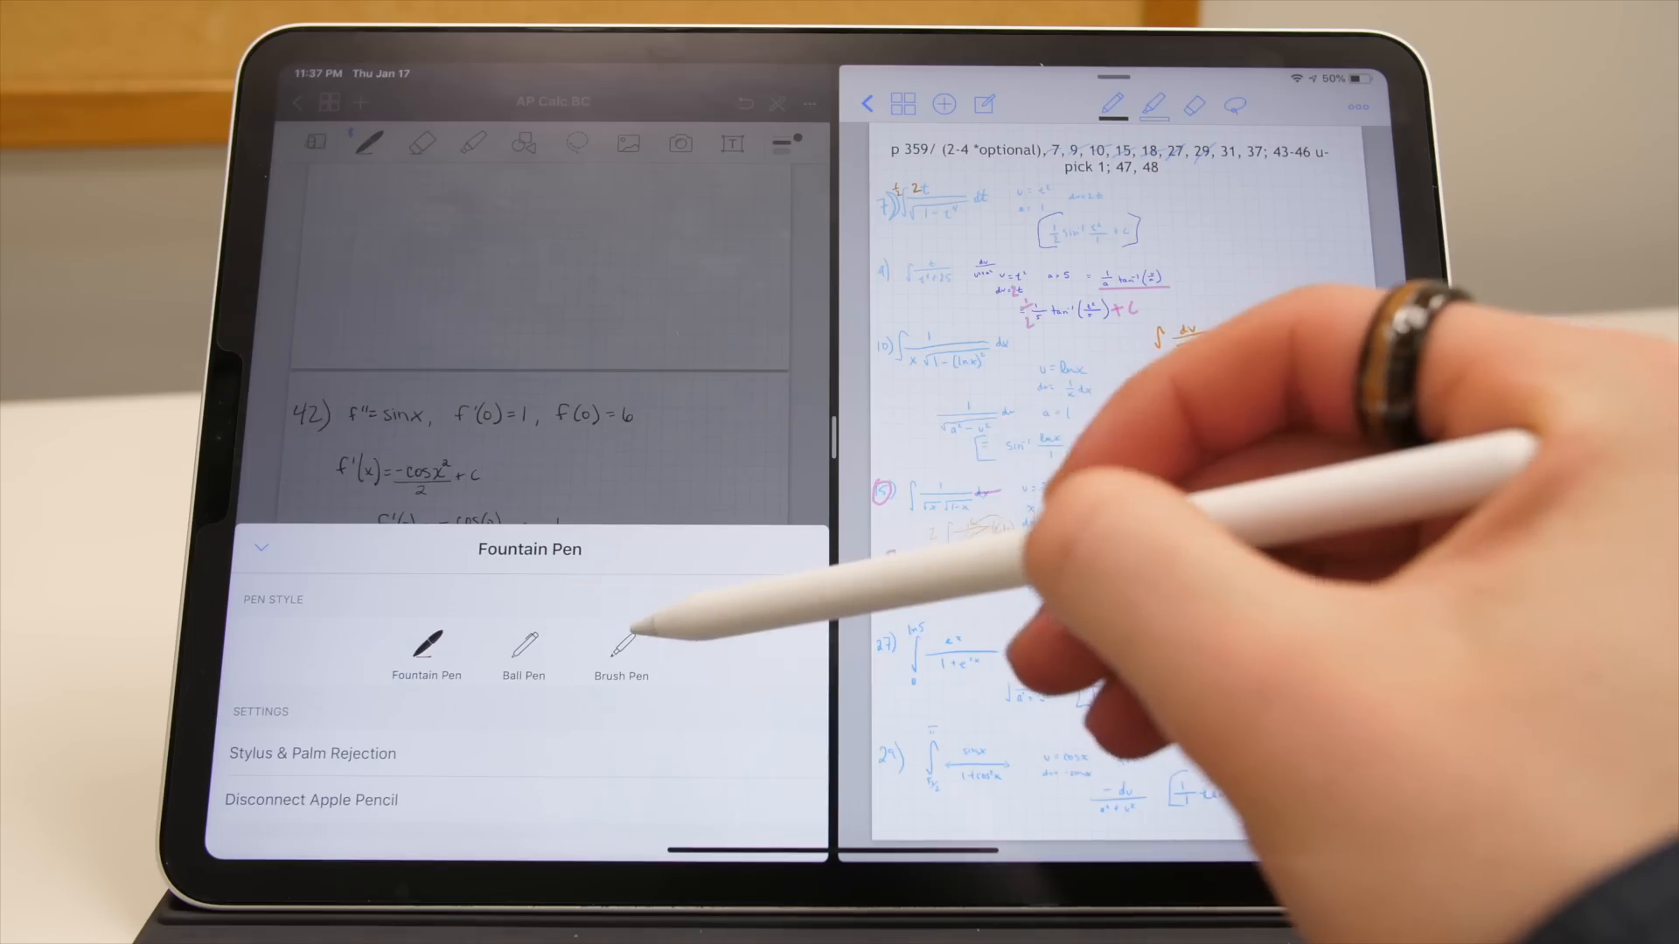
click(259, 550)
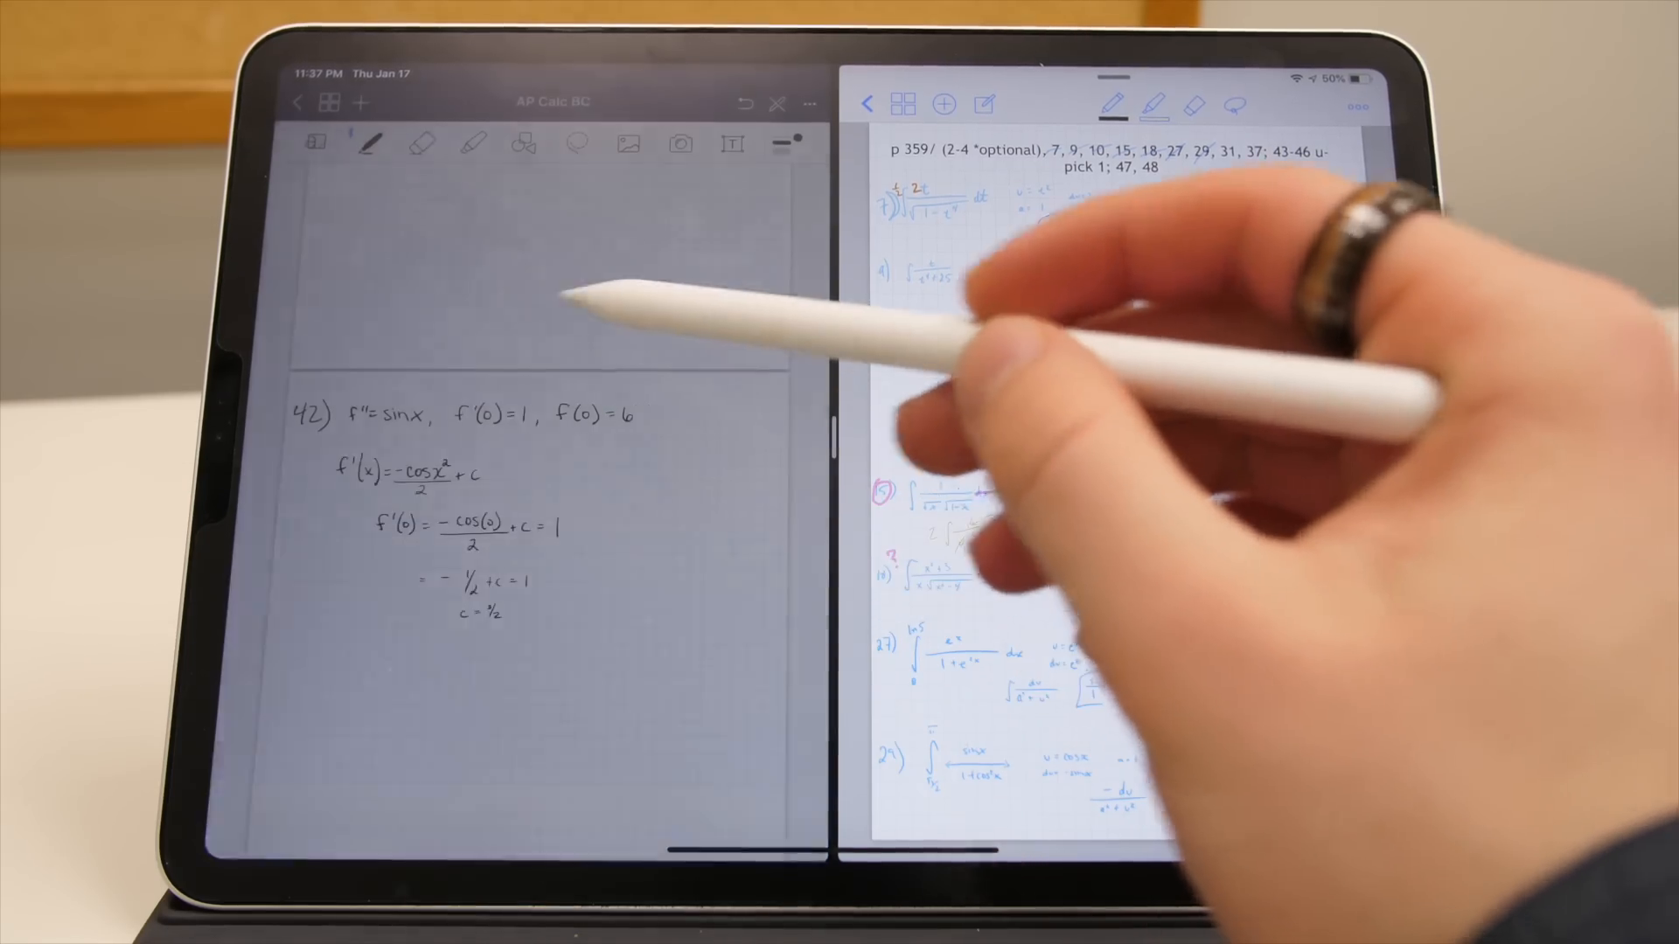